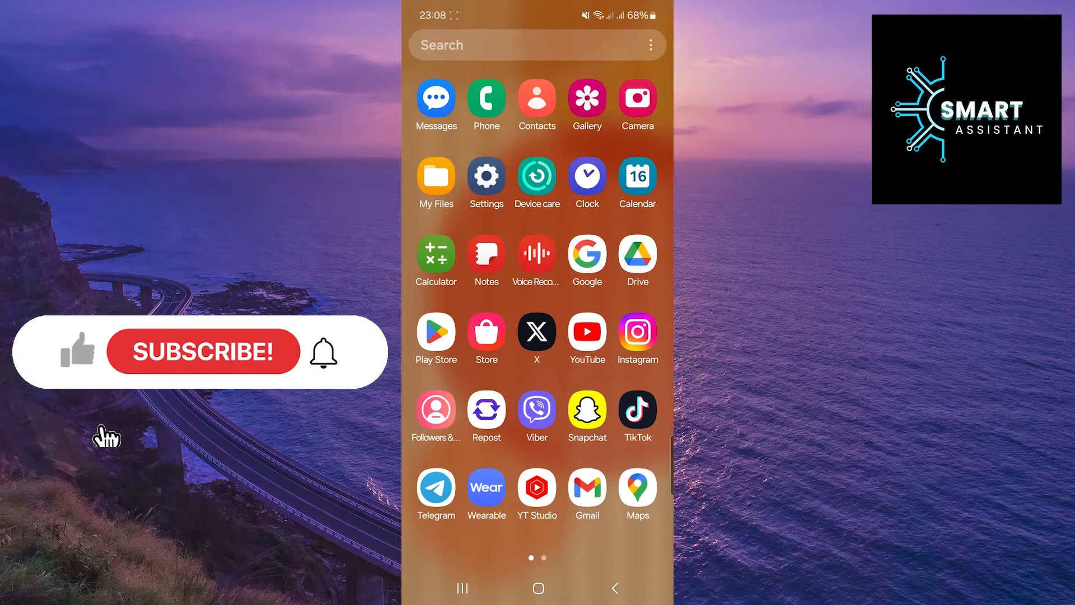
Step: Open Samsung Settings and go to the Apps list
click(202, 351)
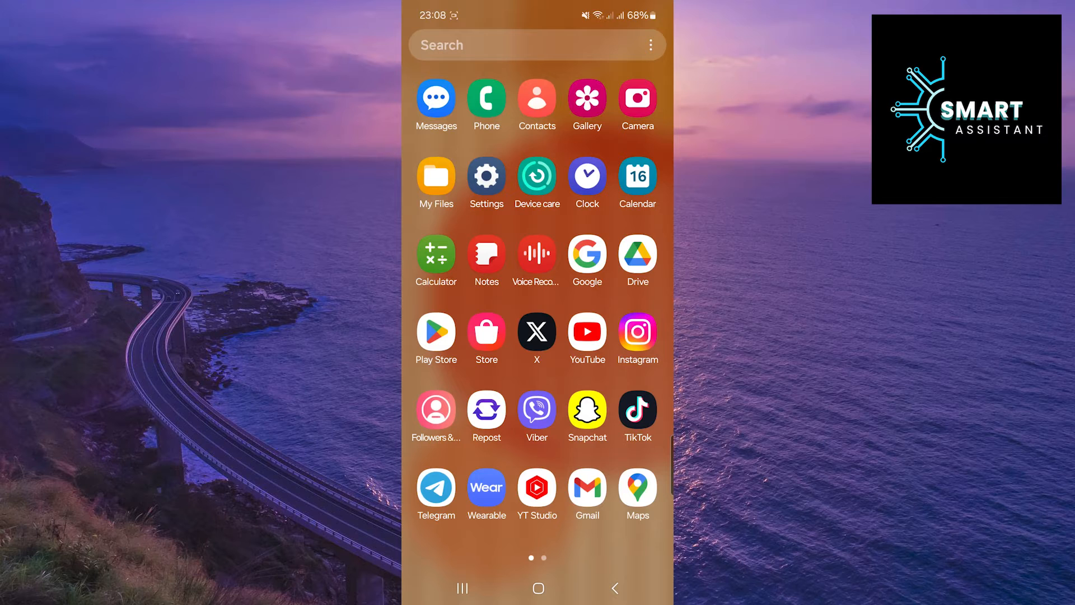
click(486, 176)
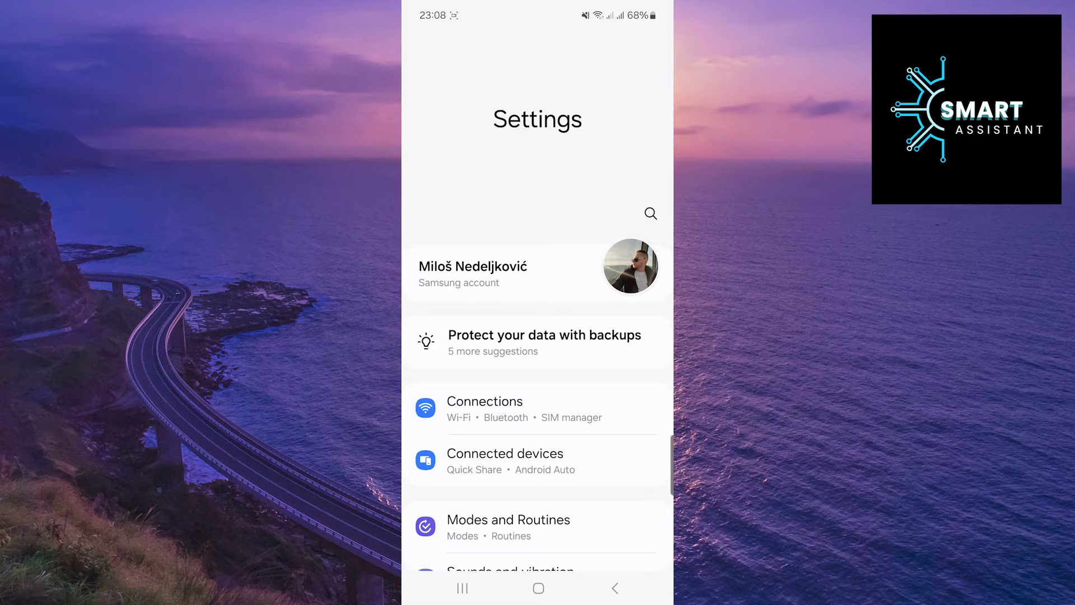
scroll(down, 3)
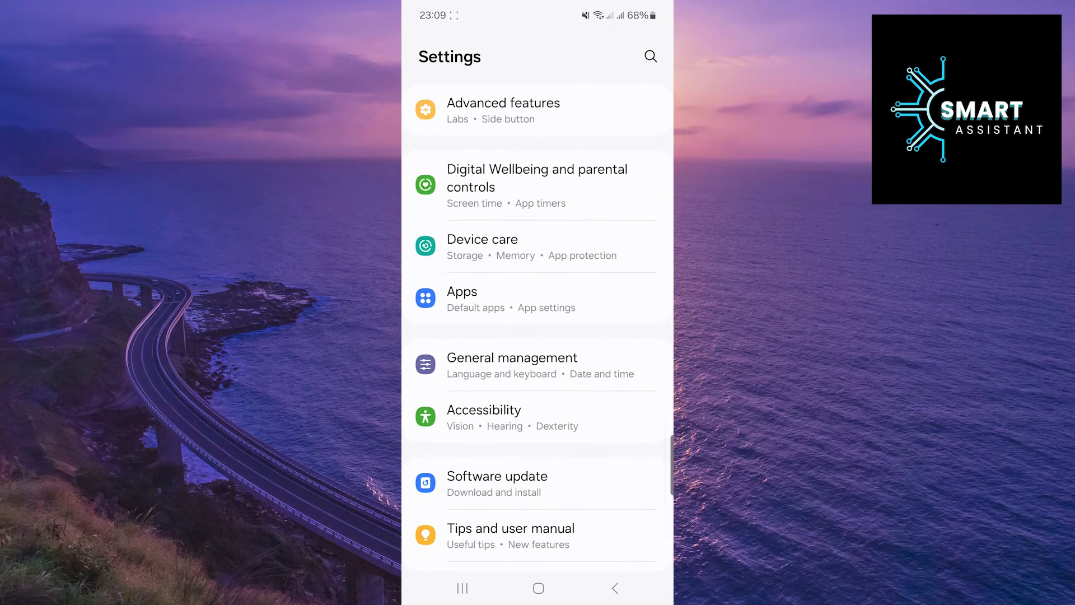
click(462, 291)
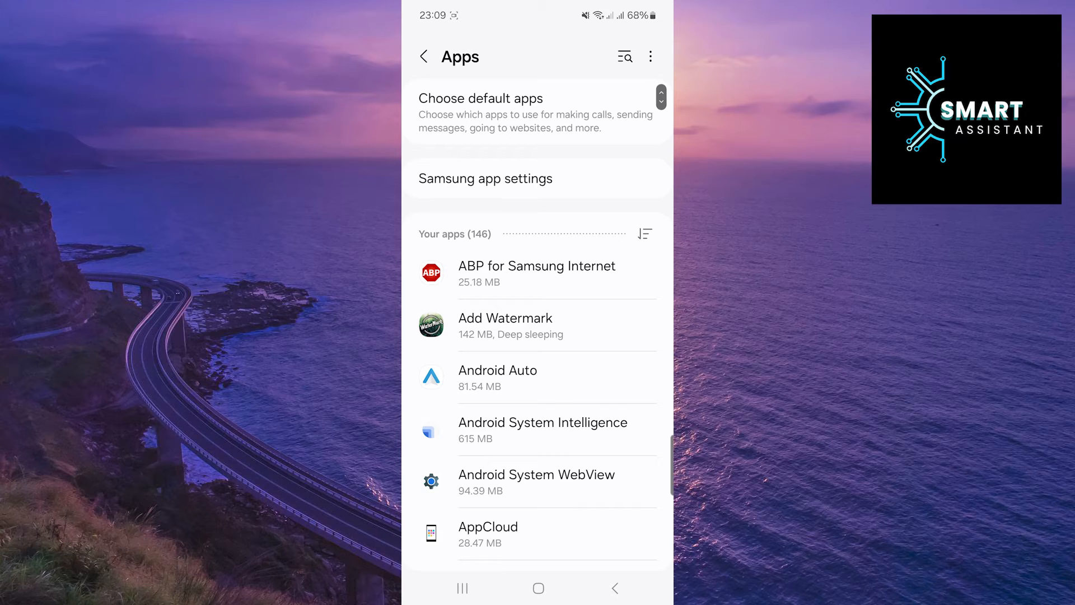
Step: Search the apps for 'gmail' and open Gmail's App info page
click(623, 56)
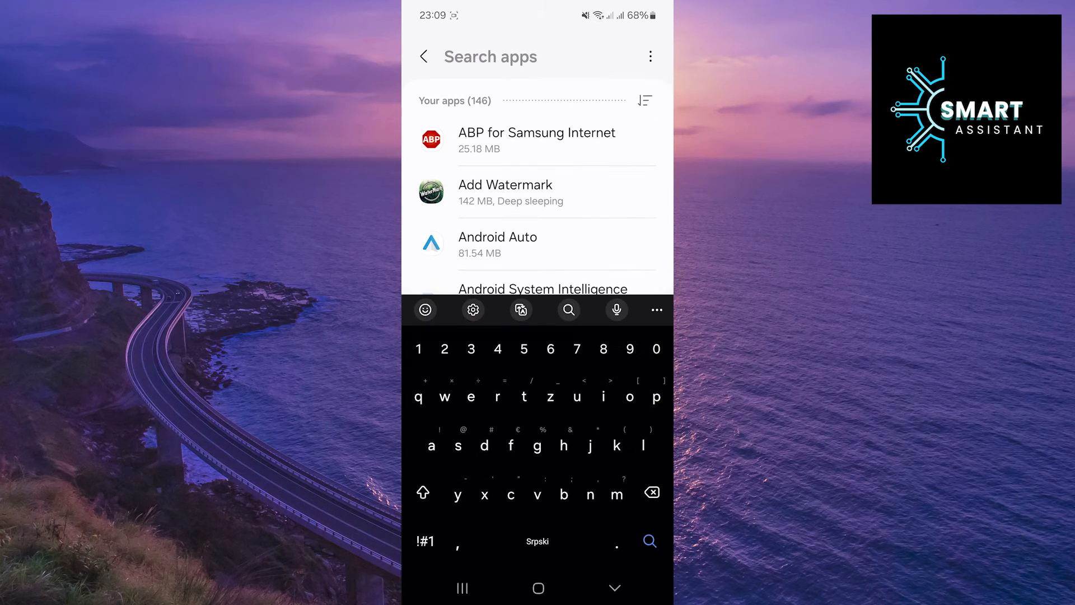
text(gmail)
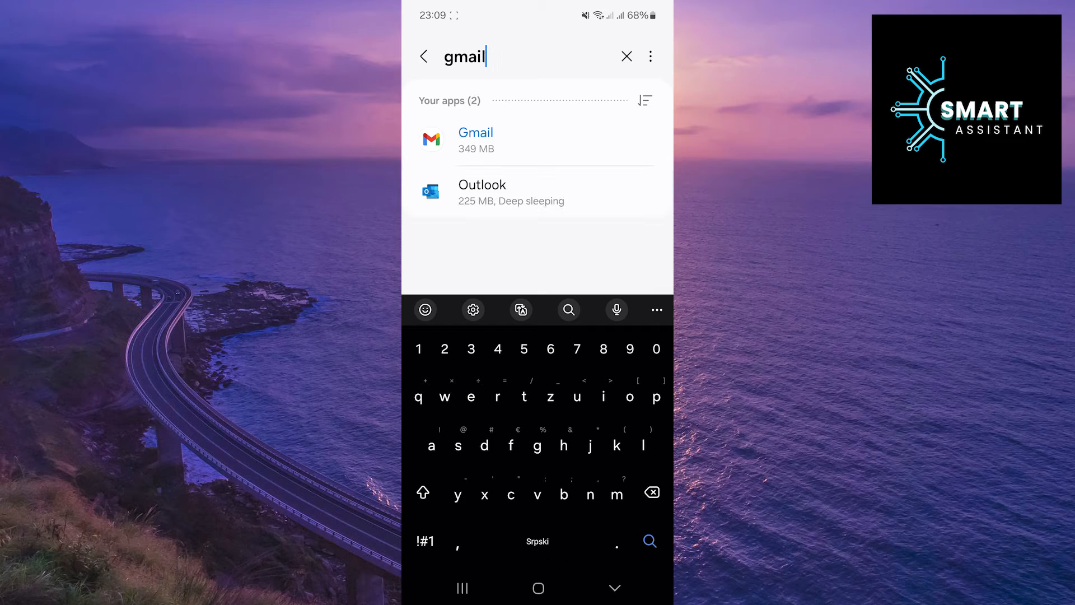
click(476, 140)
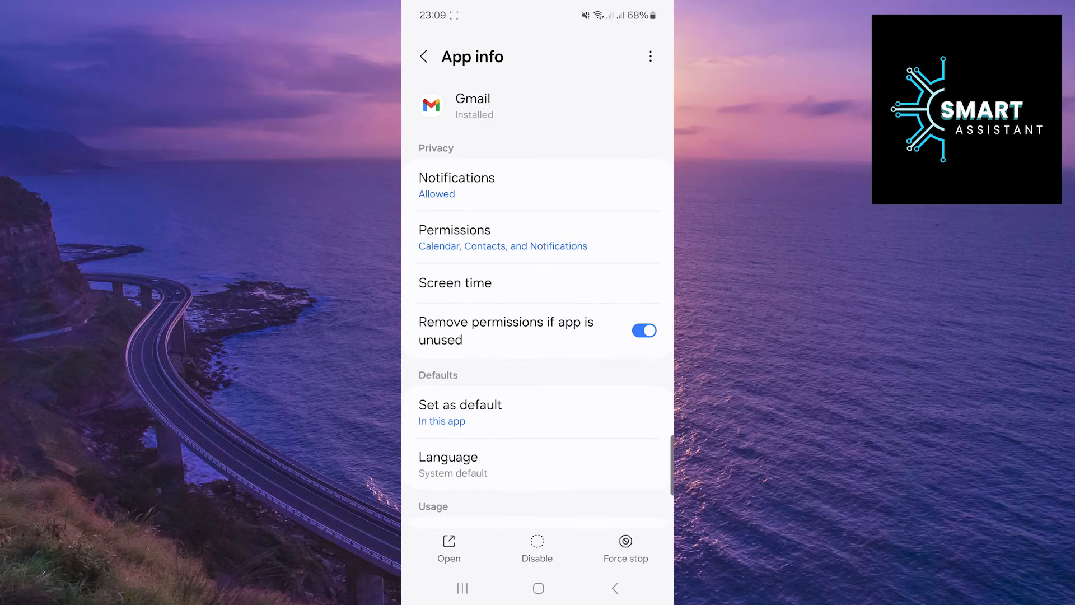
Step: Clear Gmail's cache from its Storage page, leaving 0 B cache and 349 MB total
scroll(down, 3)
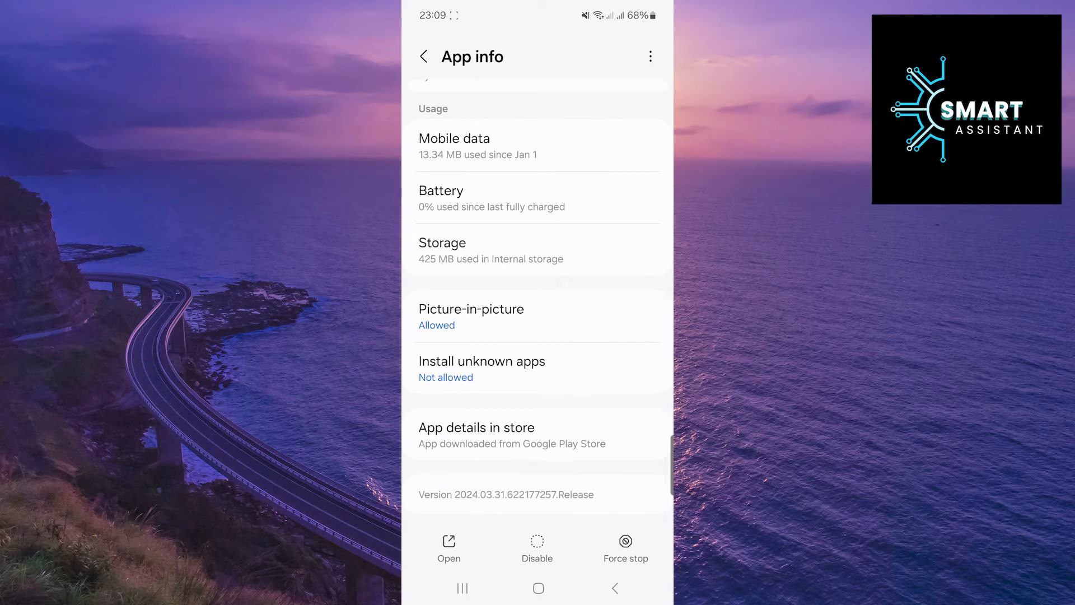
click(537, 250)
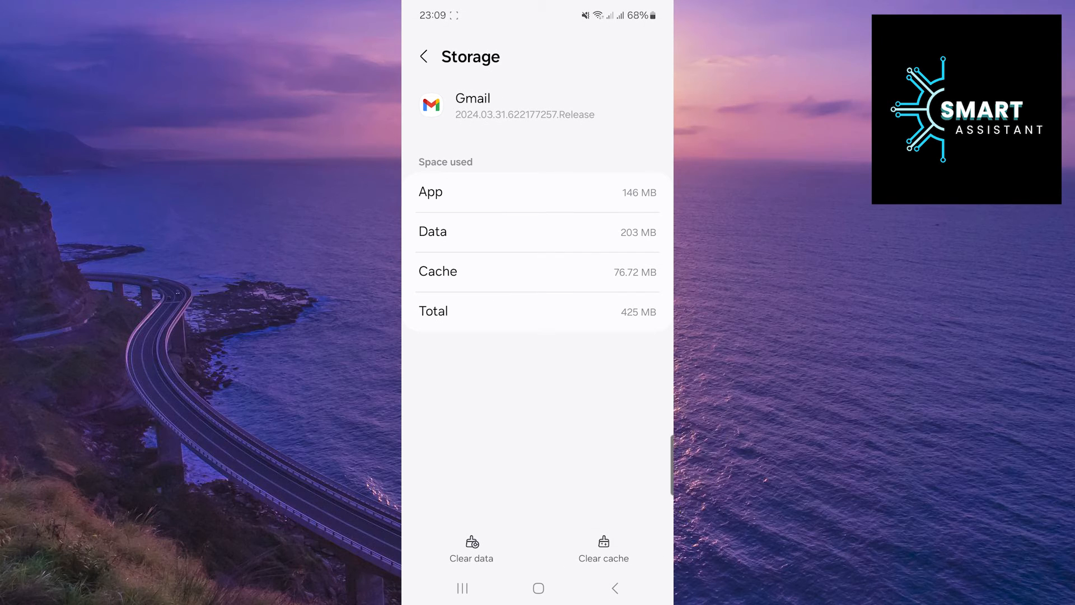
click(603, 549)
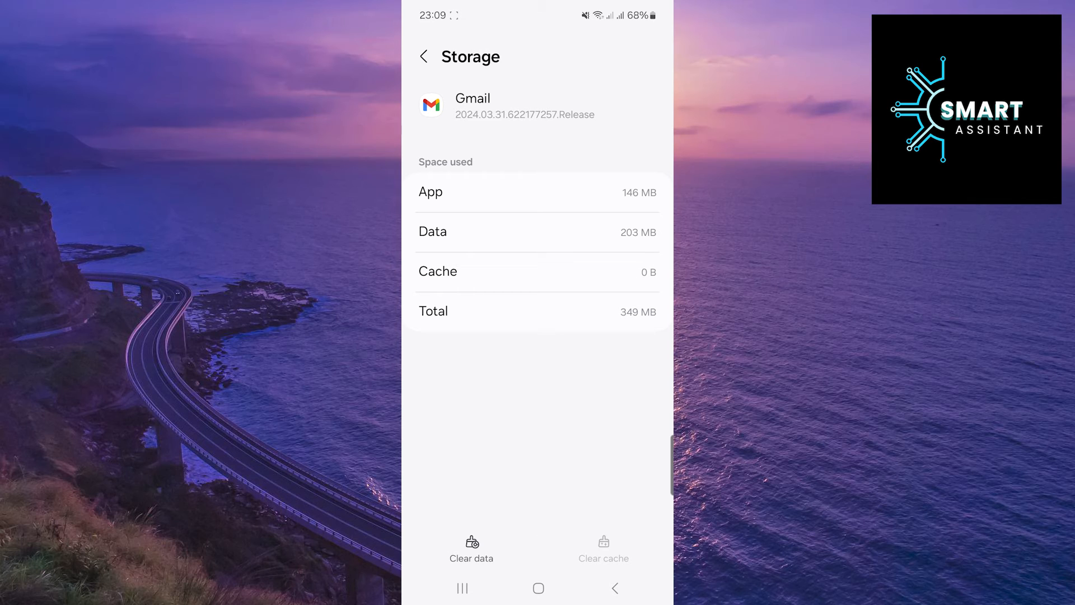